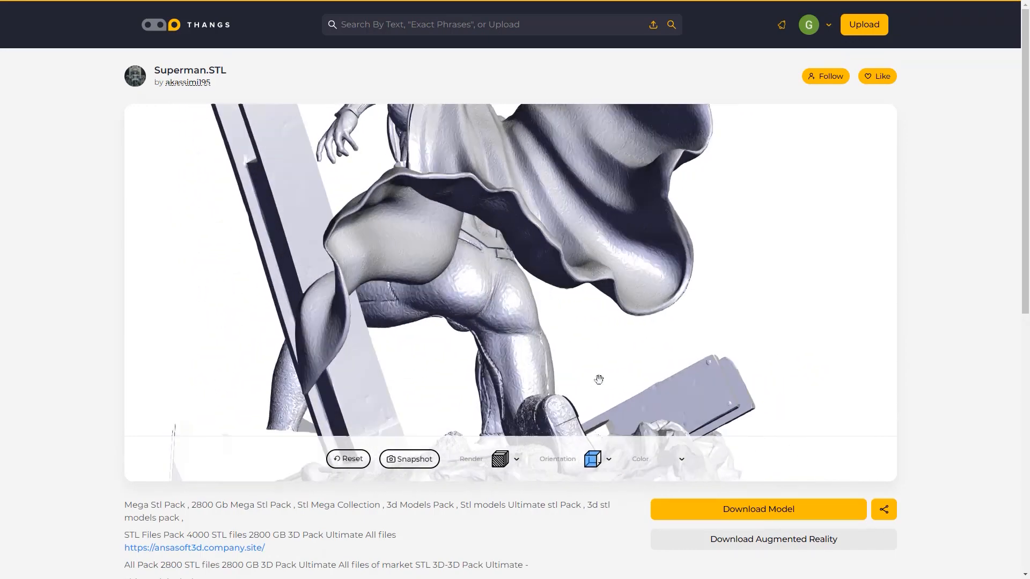
# Search Thangs for valve, then switch to the 10mm suggestion.
pyautogui.click(186, 24)
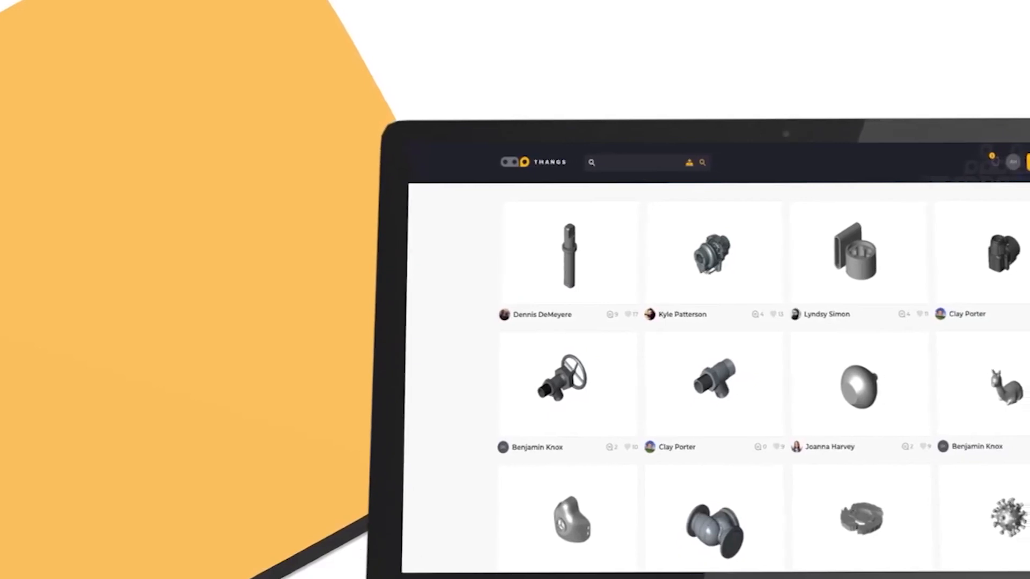
pyautogui.write('valve')
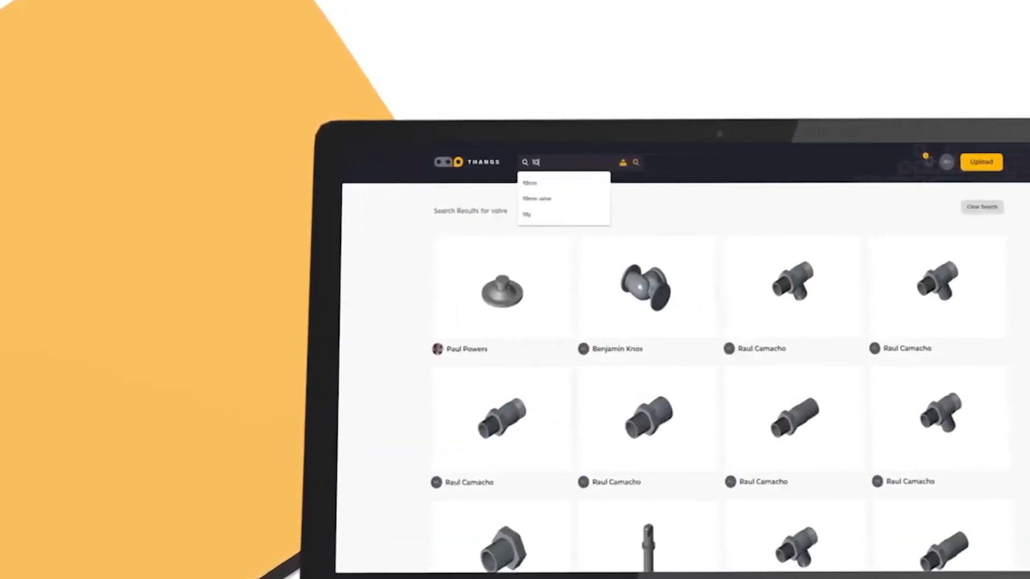
pyautogui.click(529, 183)
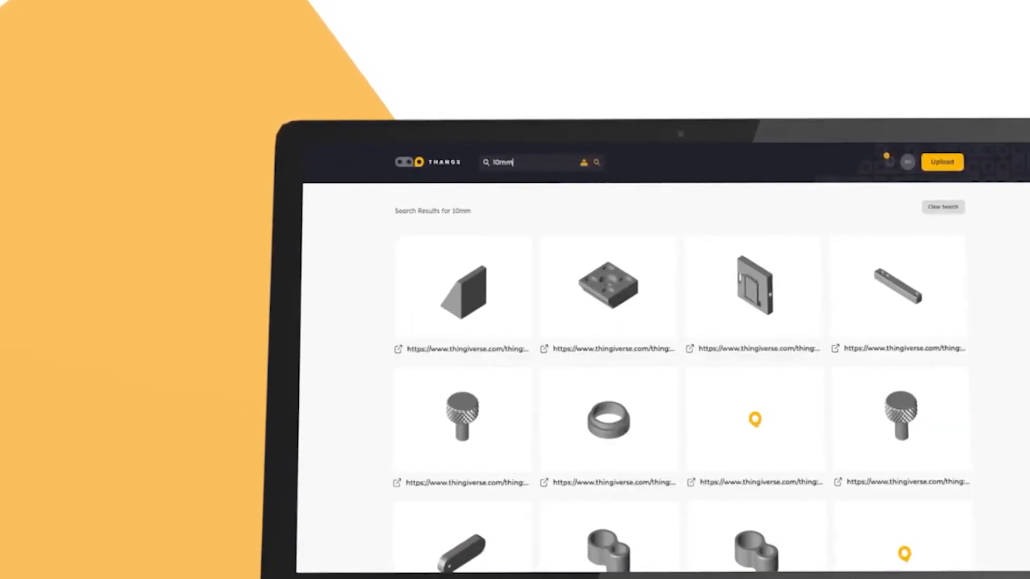
# Search for automotive models and open the exhaust impeller model's page.
pyautogui.write('automotive')
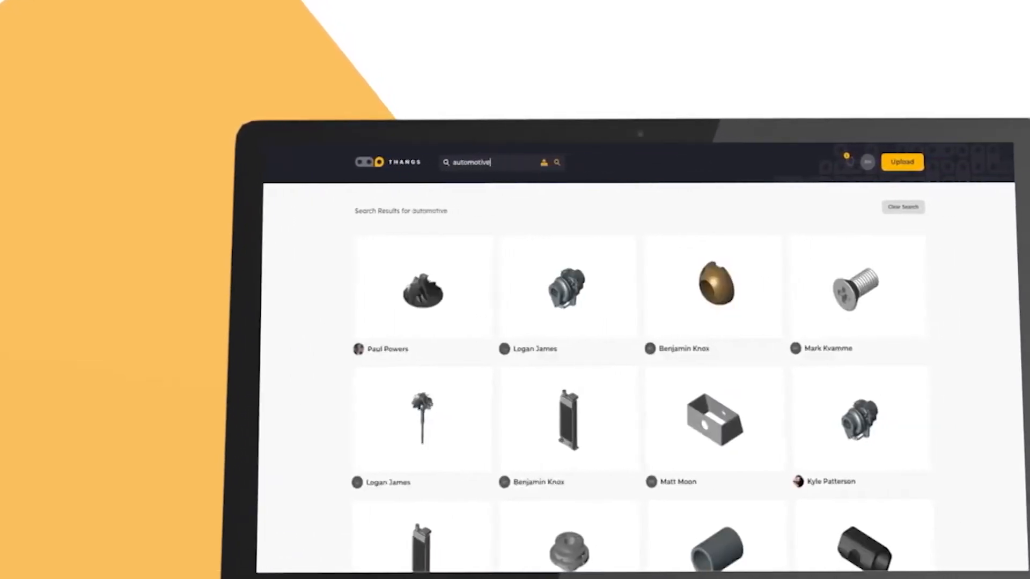
pyautogui.click(422, 287)
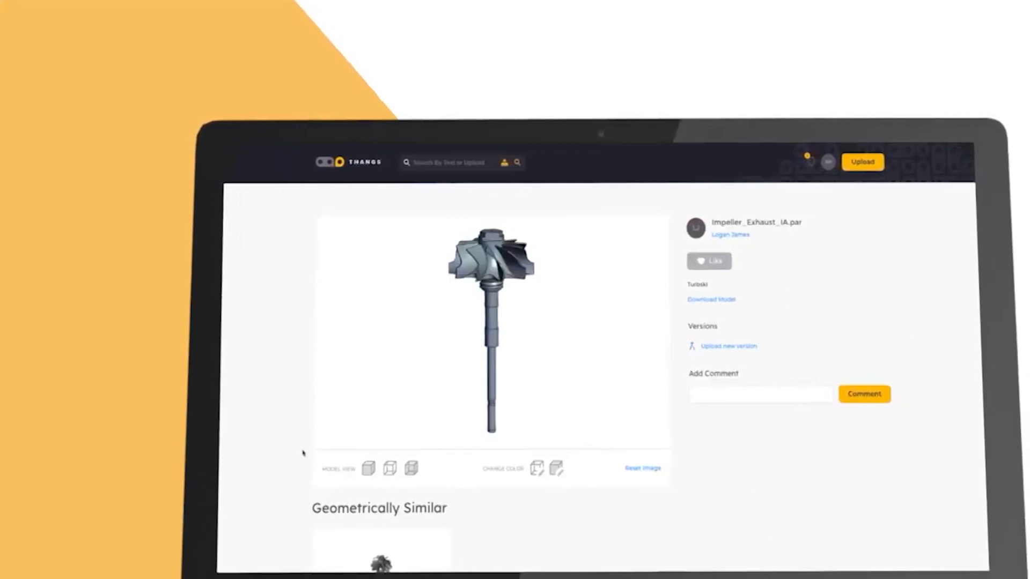
pyautogui.click(862, 161)
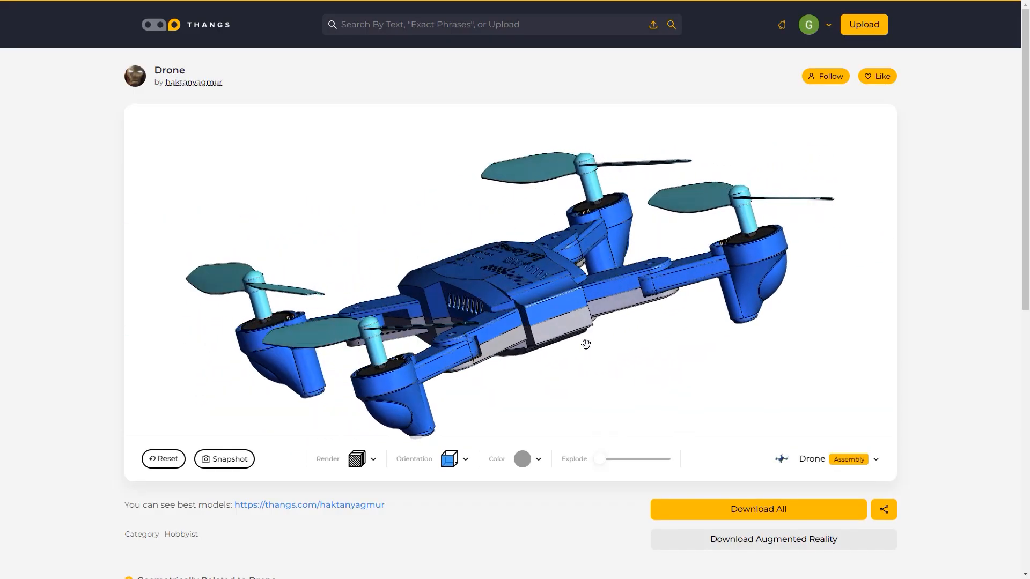
# Orbit the Drone assembly in the 3D viewer to view its side, front and other angles.
pyautogui.moveTo(585, 343); pyautogui.dragTo(714, 330)
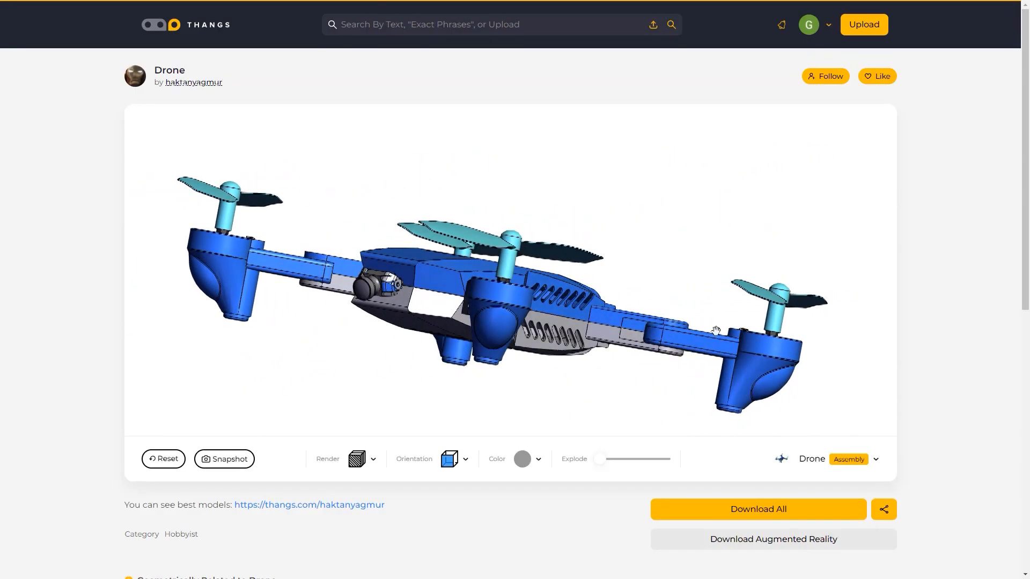
pyautogui.moveTo(716, 330); pyautogui.dragTo(499, 281)
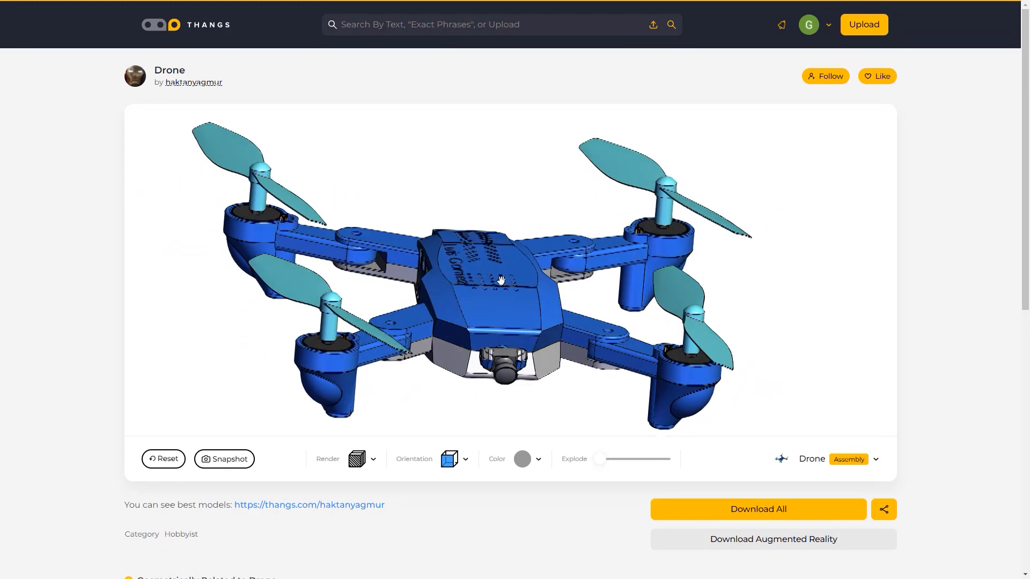
pyautogui.moveTo(499, 279); pyautogui.dragTo(391, 378)
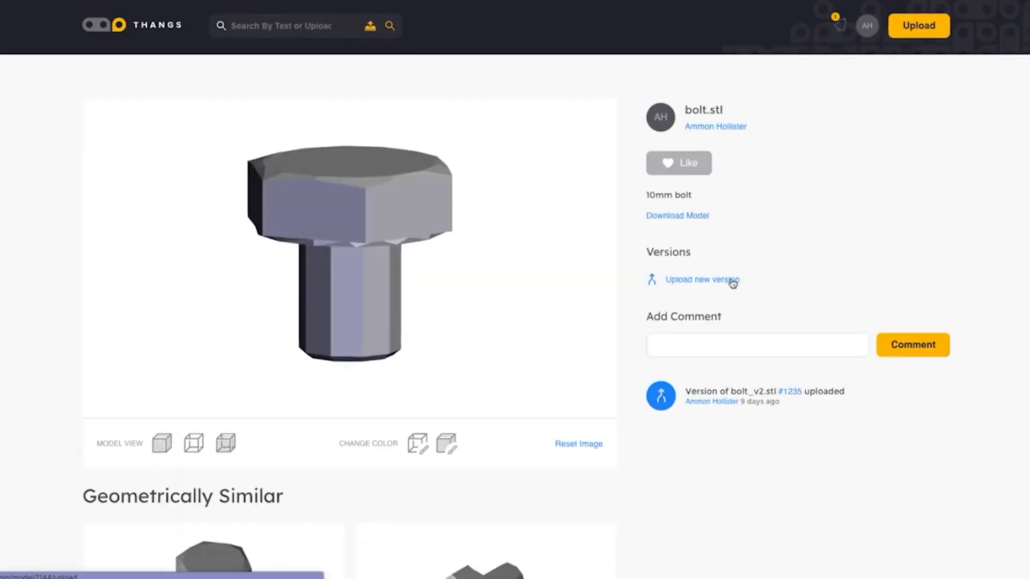
# Start a new bolt.stl version upload, then scroll the profile's nine models and two folders.
pyautogui.click(701, 280)
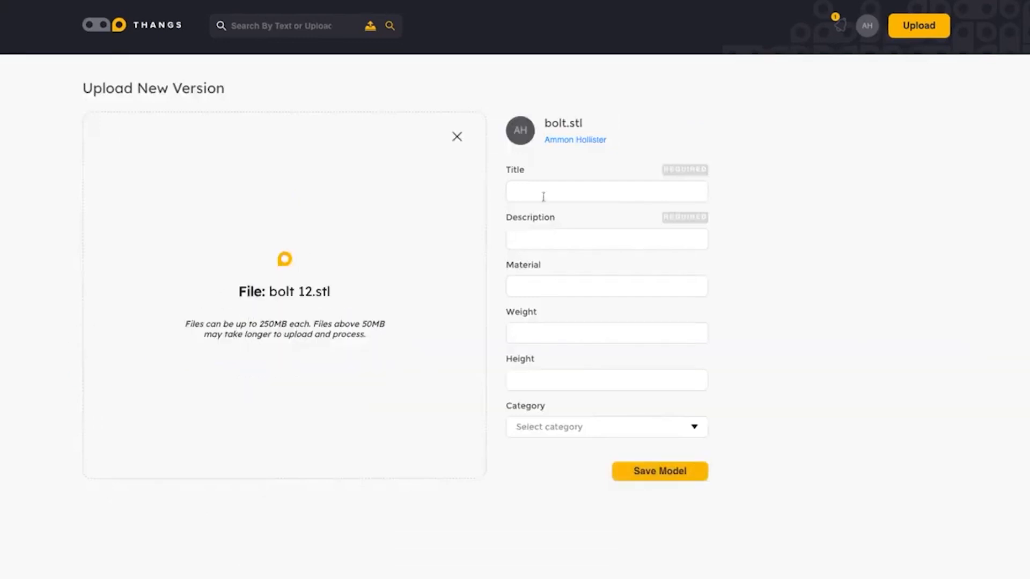
pyautogui.click(659, 472)
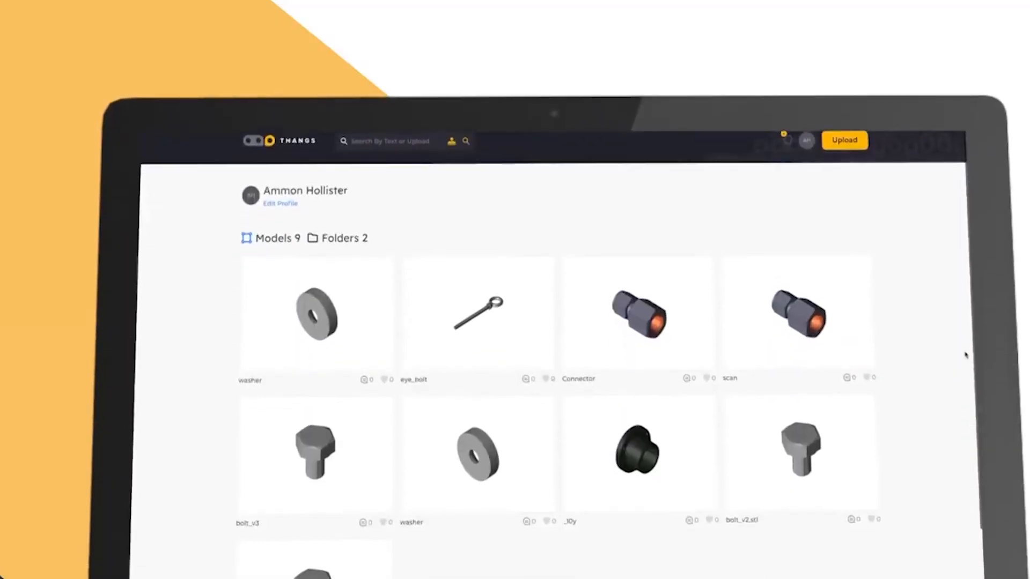
pyautogui.scroll(-3)
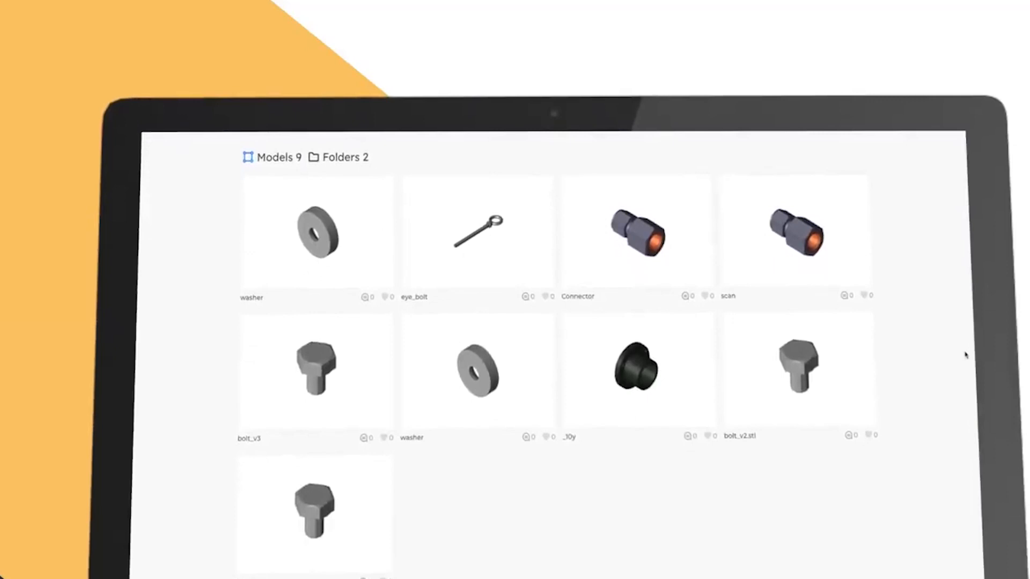
pyautogui.scroll(-3)
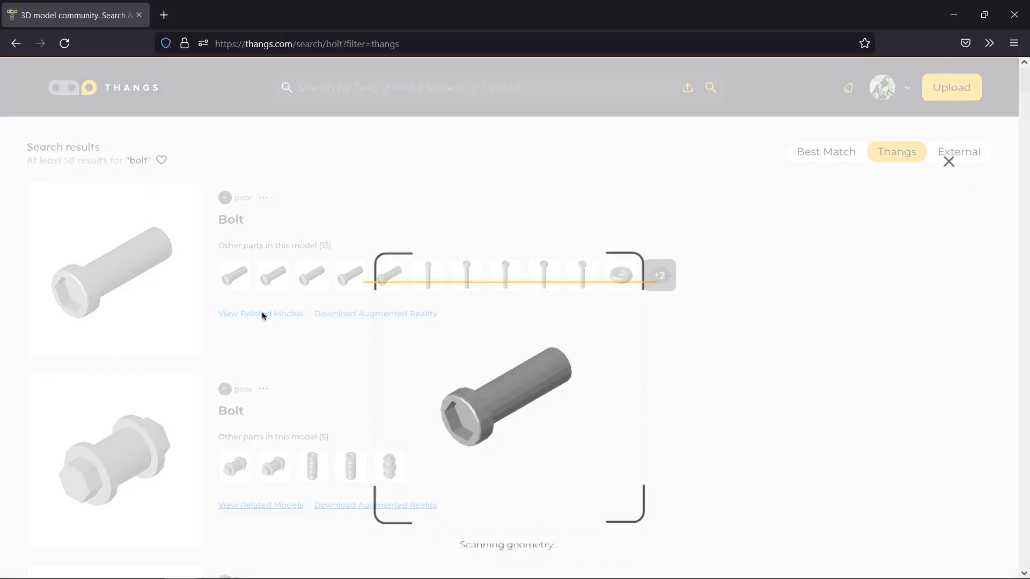
# Open the (Almost) electric motor. model and drag the Explode slider to separate its parts.
pyautogui.click(260, 313)
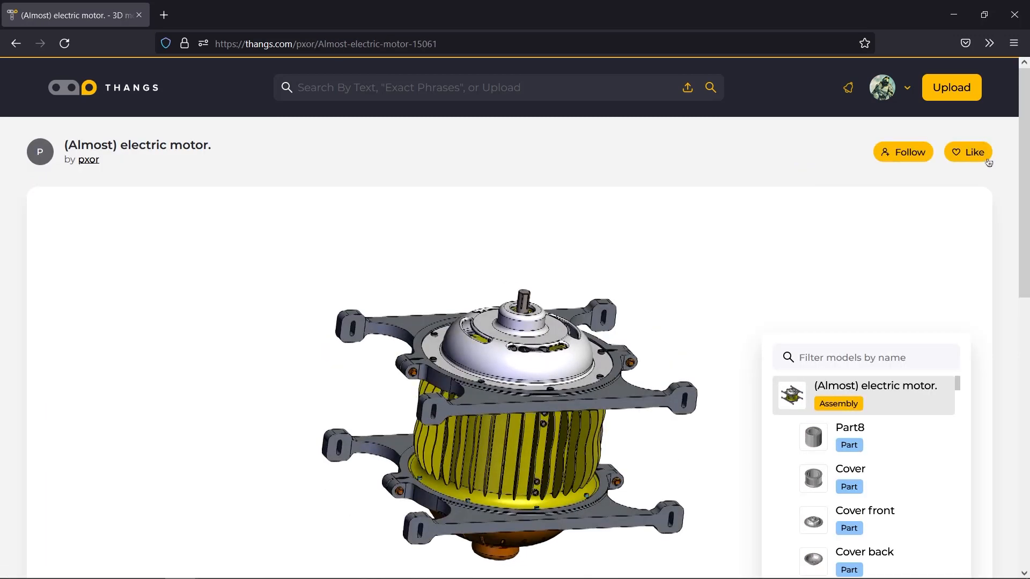
pyautogui.scroll(-3)
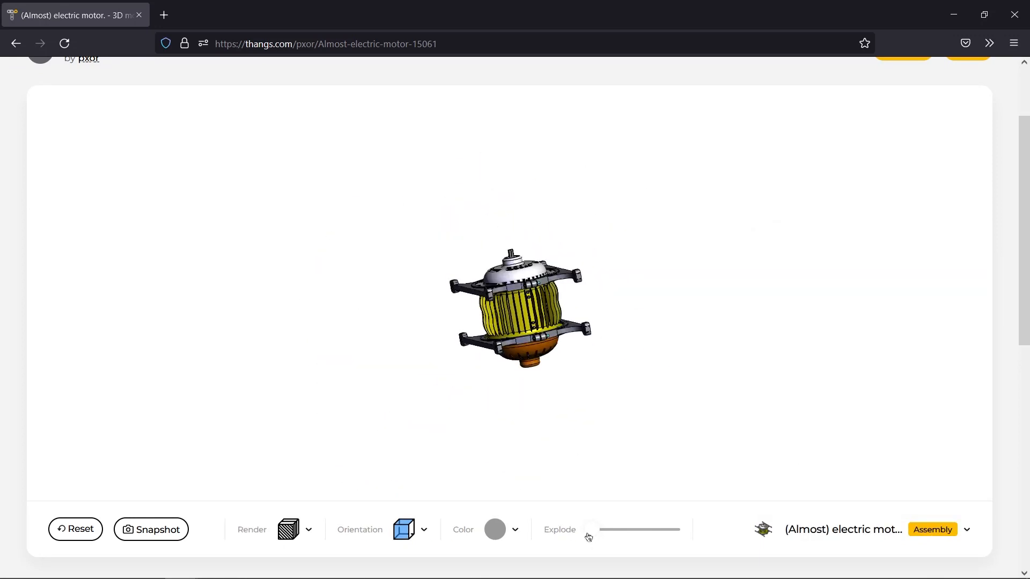
pyautogui.moveTo(589, 529); pyautogui.dragTo(624, 529)
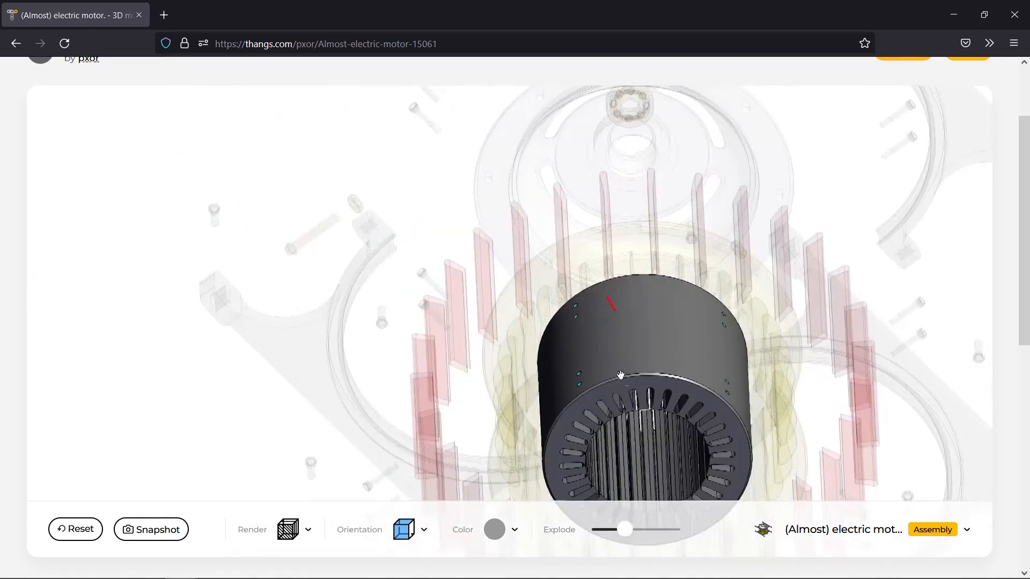
pyautogui.click(293, 529)
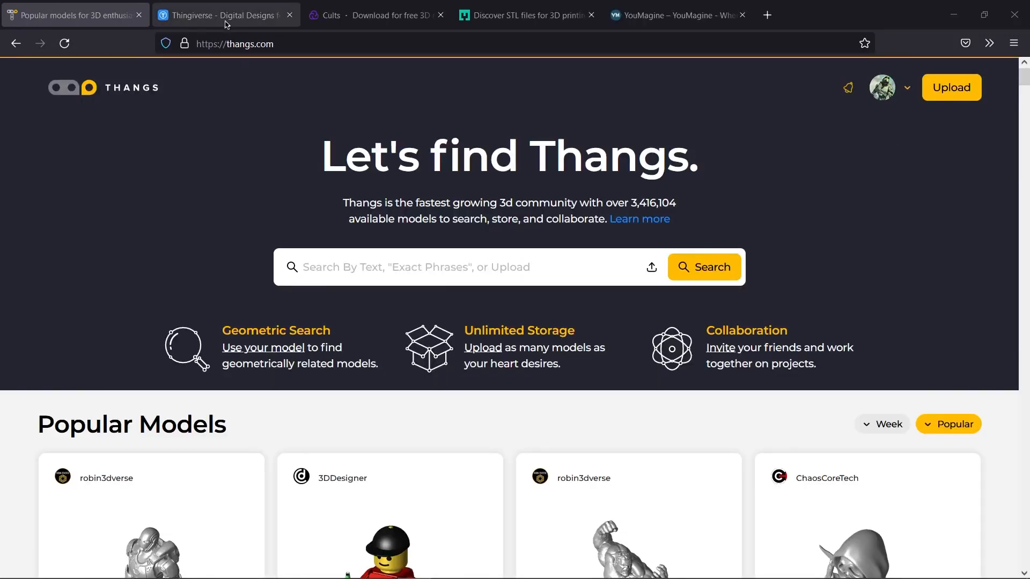
# Close the Thingiverse, Cults and YouMagine tabs and scroll through the homepage Popular Models grid.
pyautogui.click(374, 15)
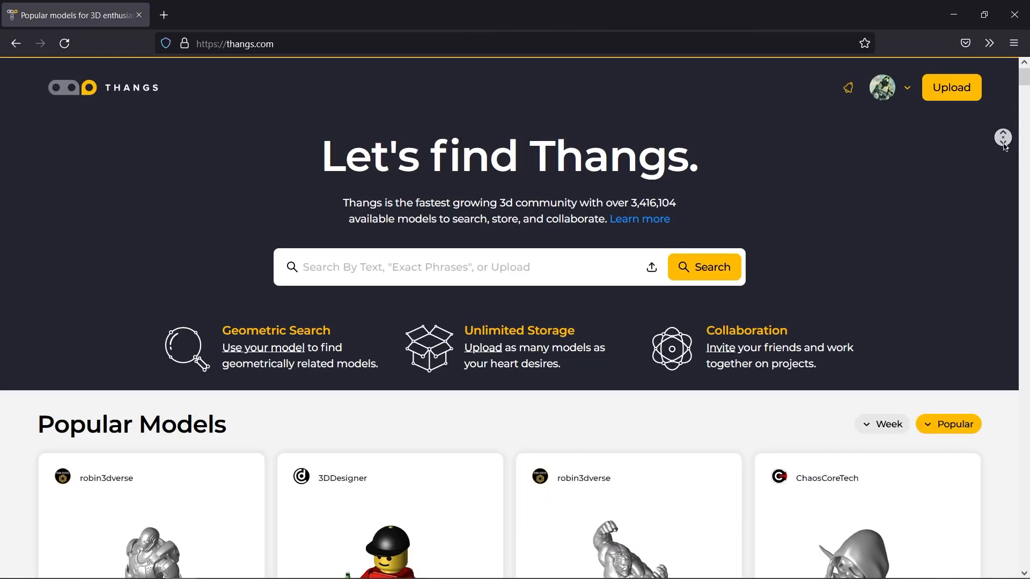
pyautogui.scroll(-3)
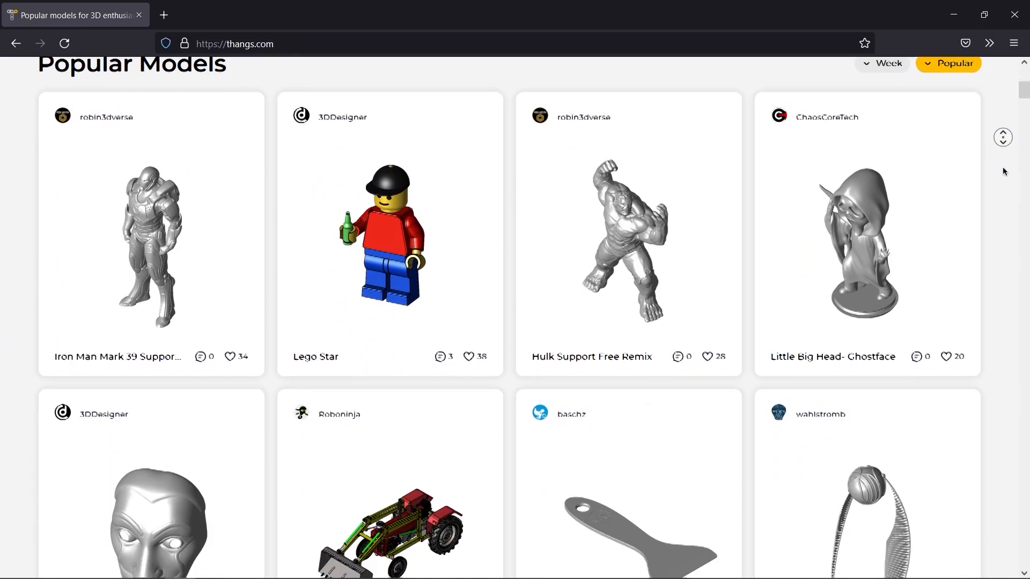
pyautogui.scroll(-3)
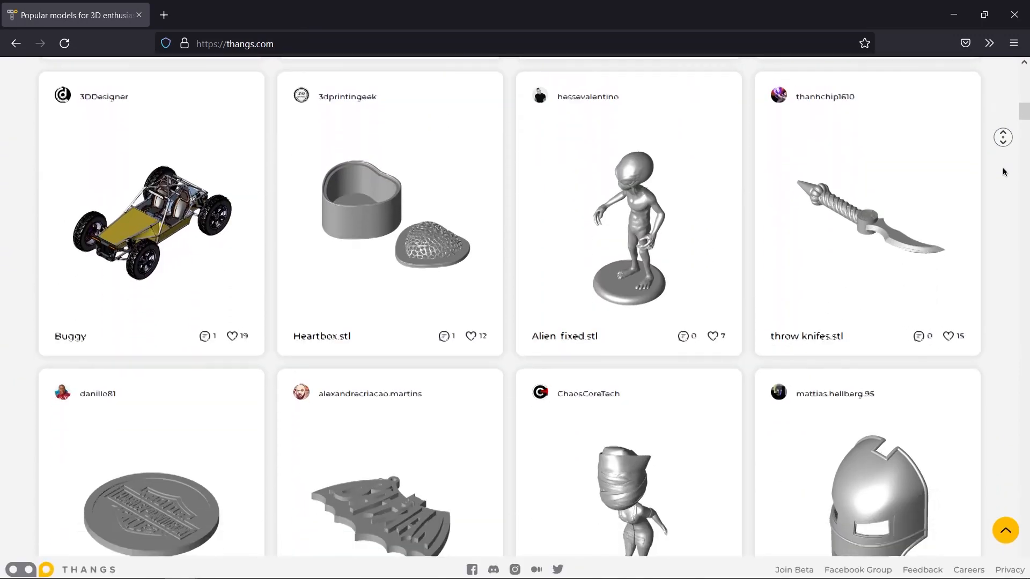
pyautogui.scroll(-3)
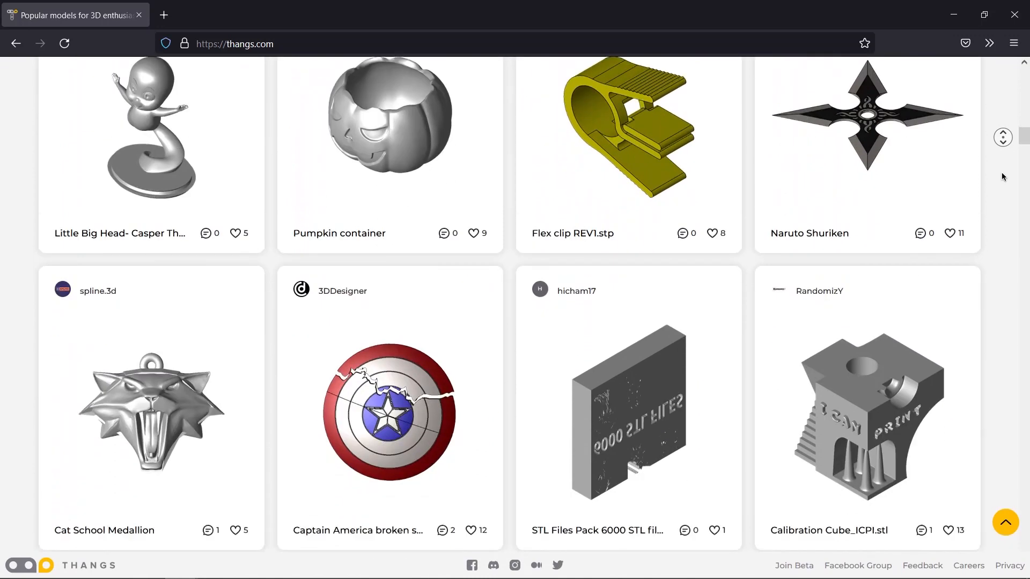
pyautogui.scroll(-3)
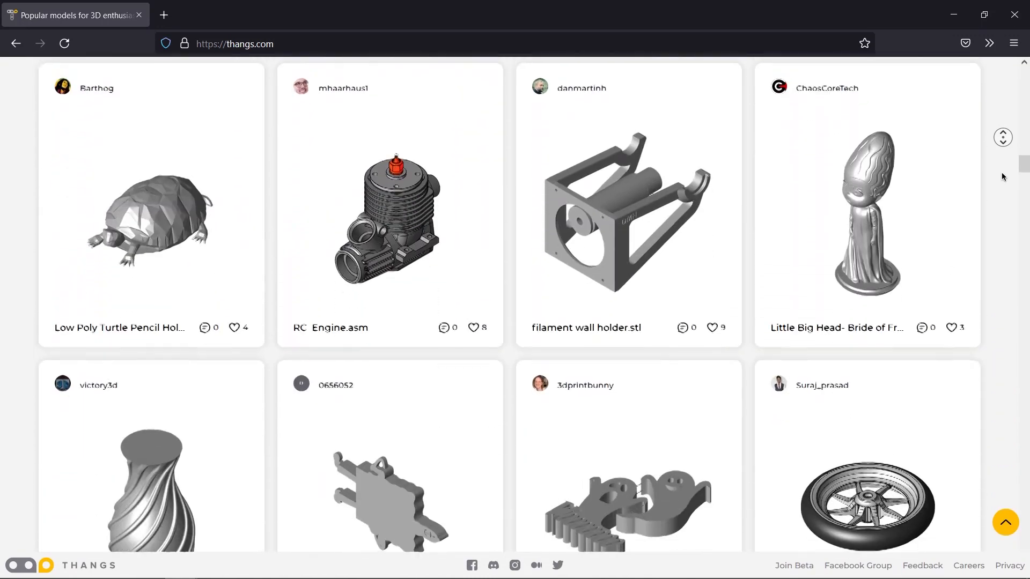
pyautogui.scroll(-3)
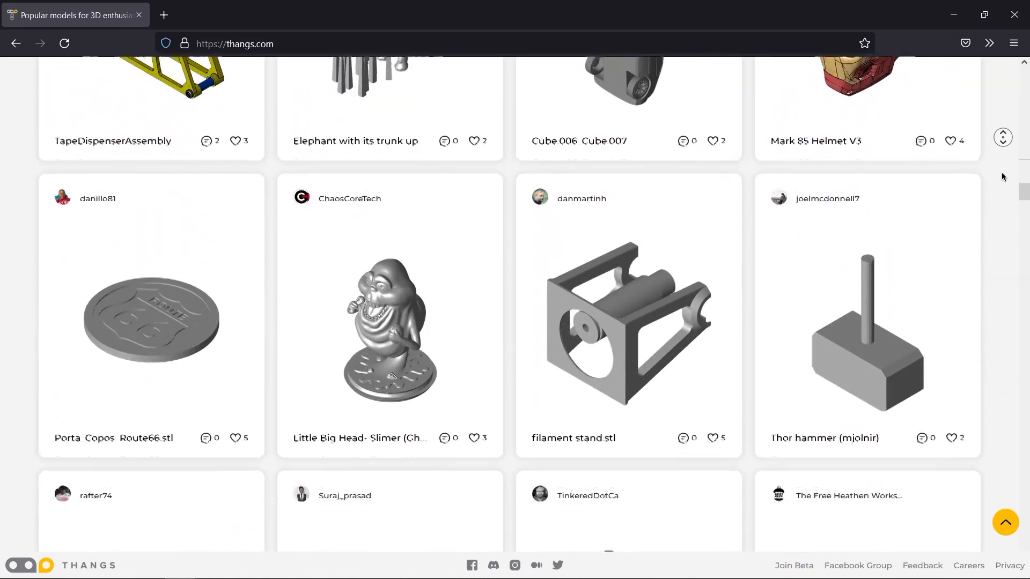
pyautogui.scroll(-3)
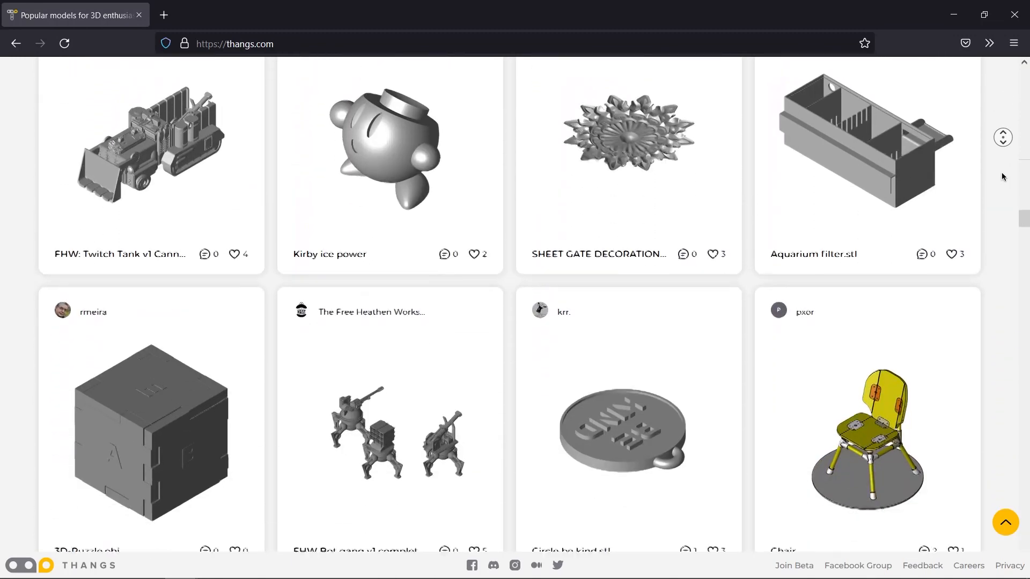
pyautogui.scroll(-3)
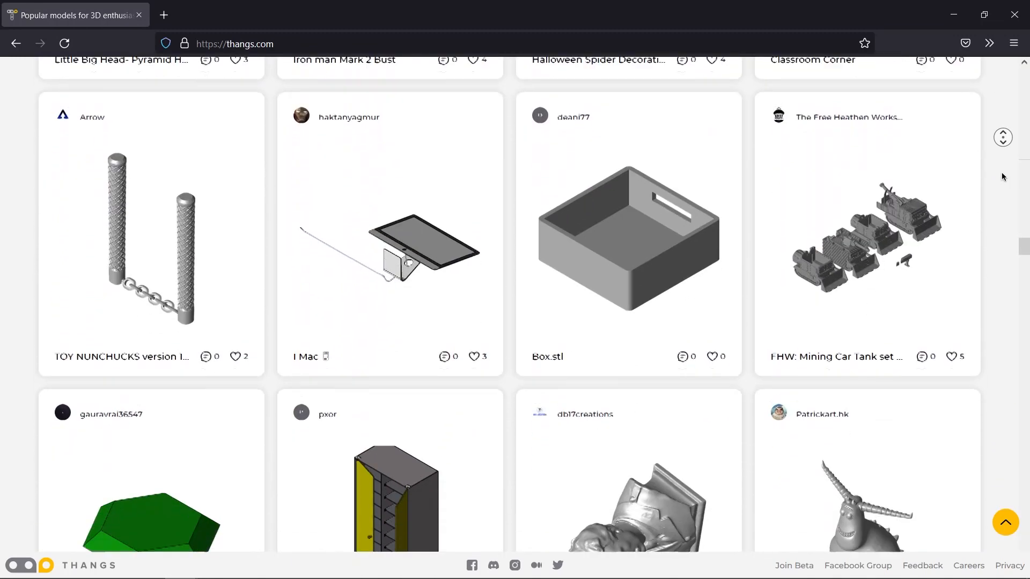
pyautogui.scroll(-3)
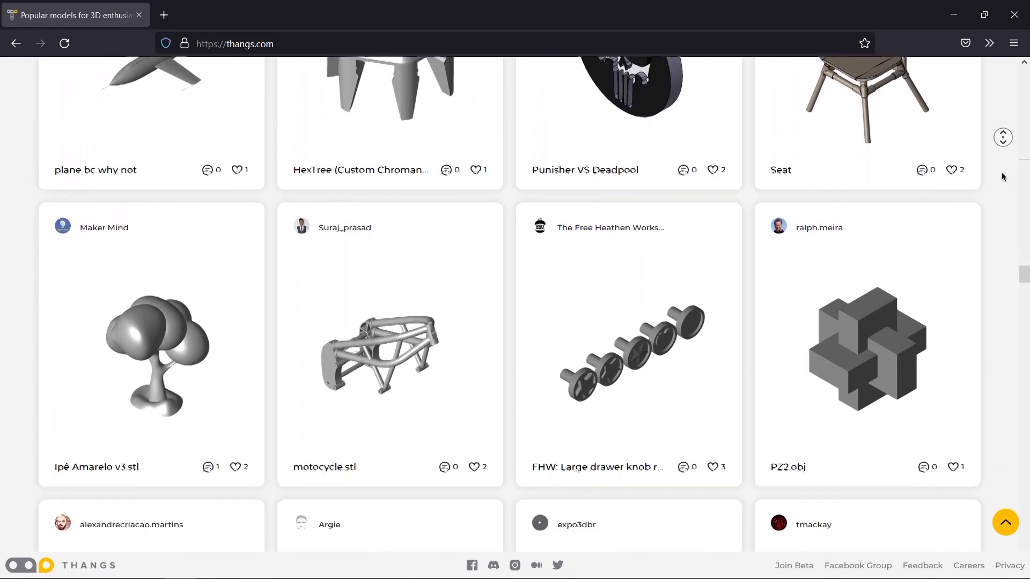
pyautogui.scroll(-3)
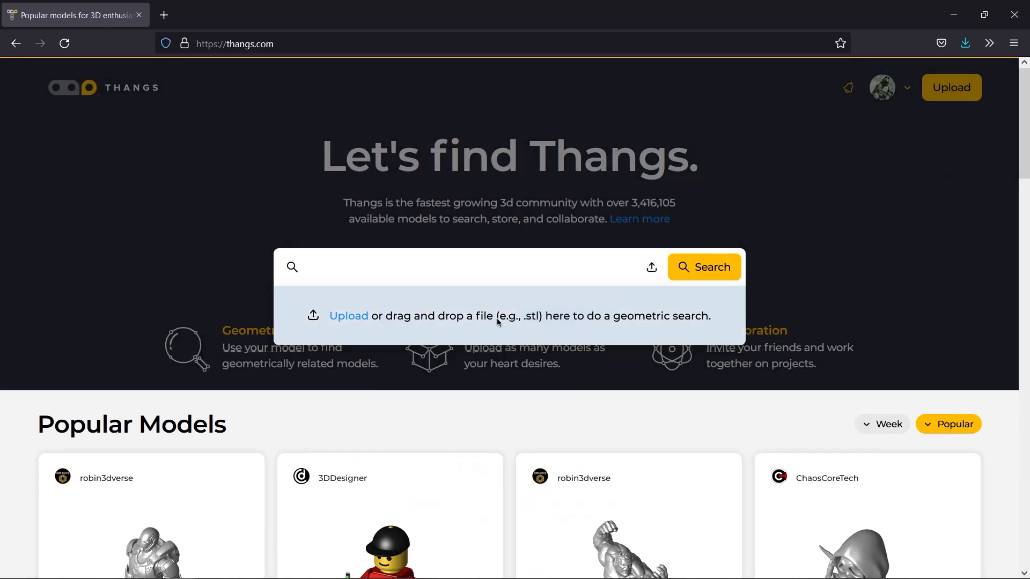
# Upload the teapot STL file through the geometric search Upload option.
pyautogui.click(348, 316)
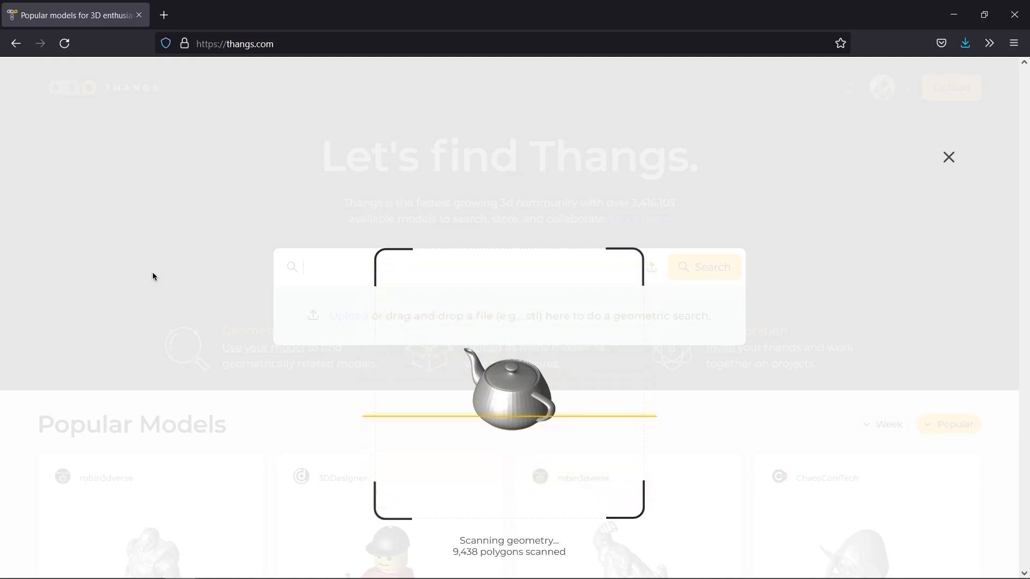
pyautogui.click(704, 267)
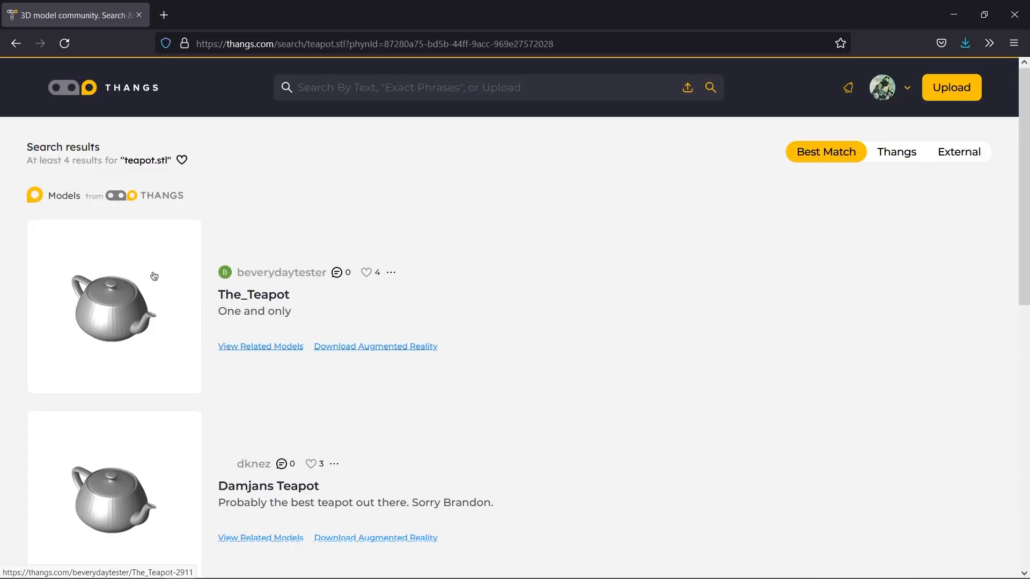
pyautogui.scroll(-3)
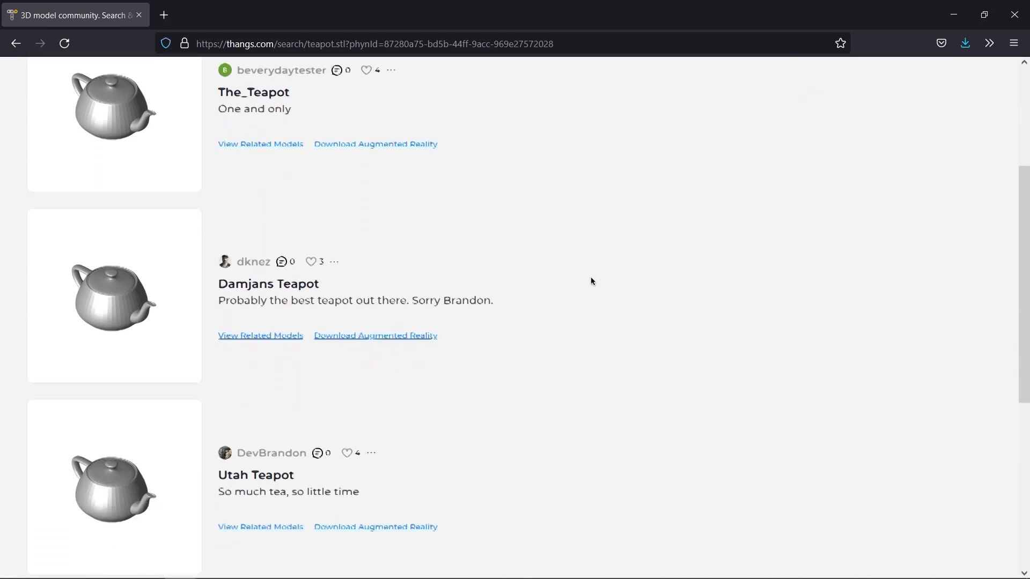
pyautogui.scroll(-3)
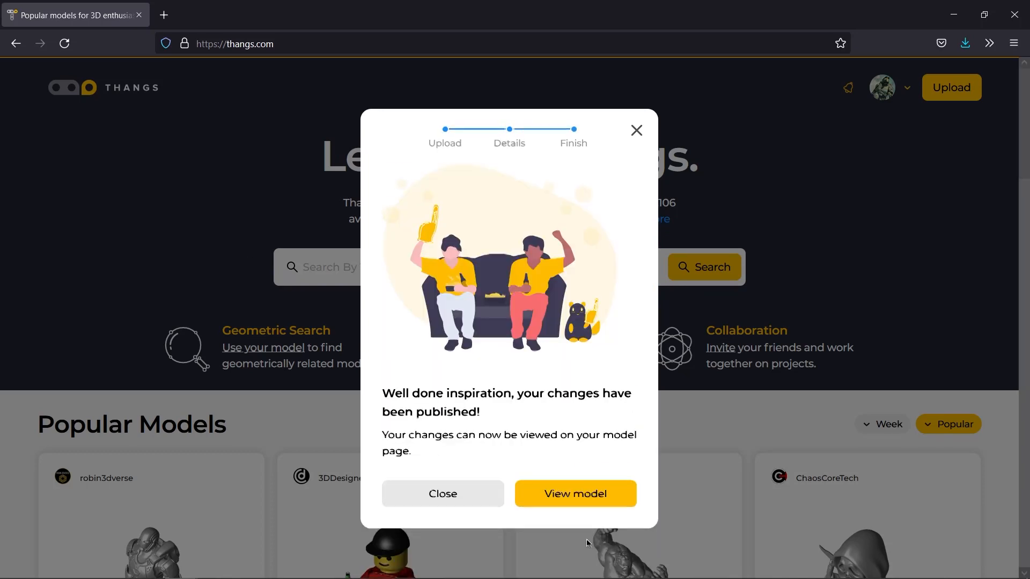
# Close the publish confirmation, search for motor, and filter results to Thangs-hosted models.
pyautogui.click(574, 493)
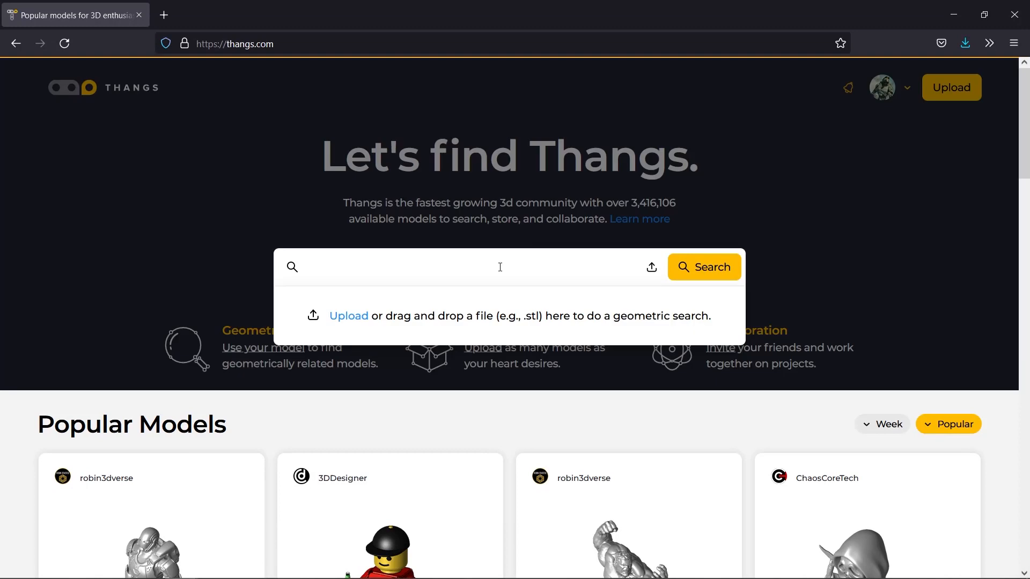
pyautogui.click(703, 267)
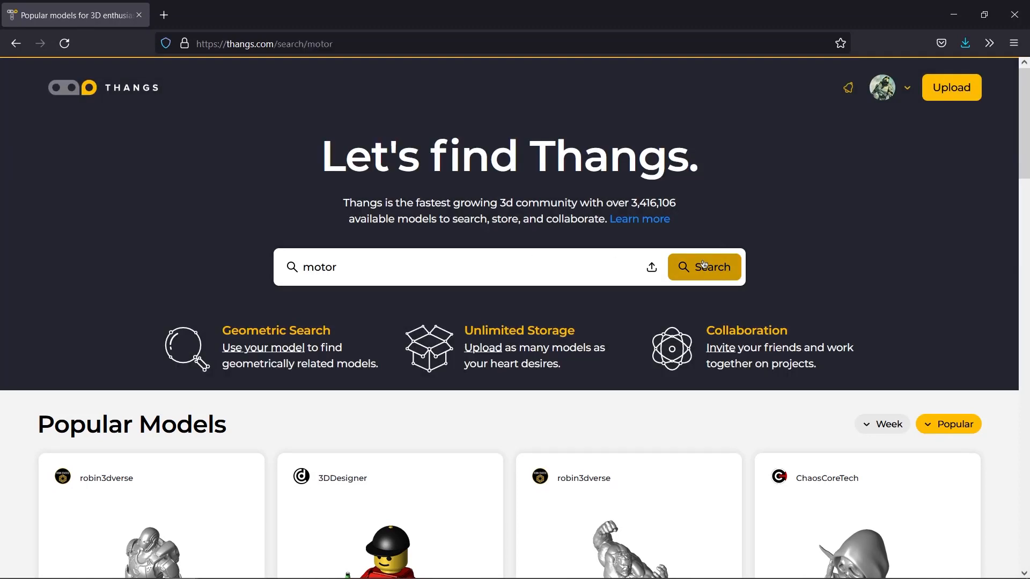
pyautogui.click(704, 267)
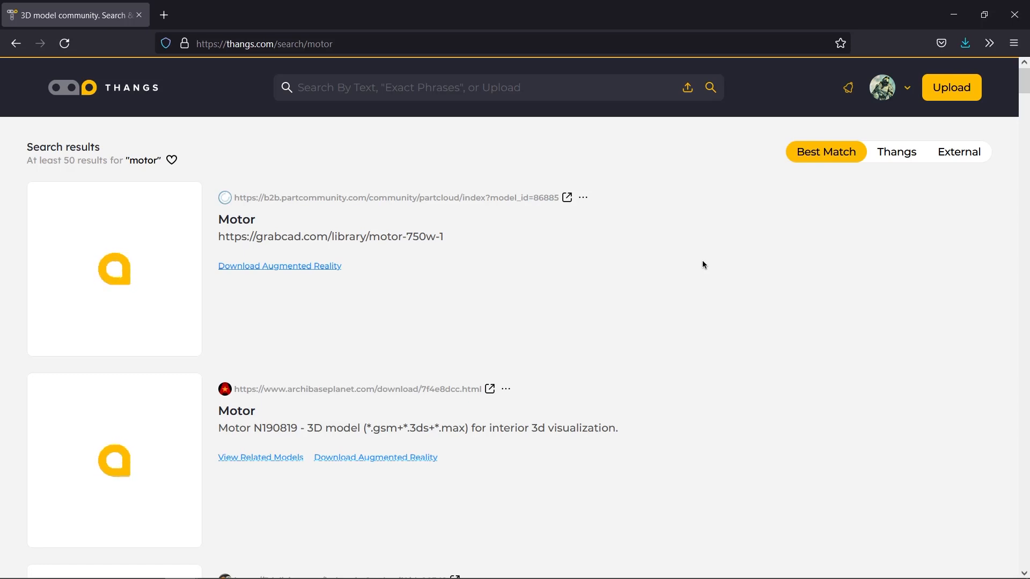
pyautogui.click(958, 151)
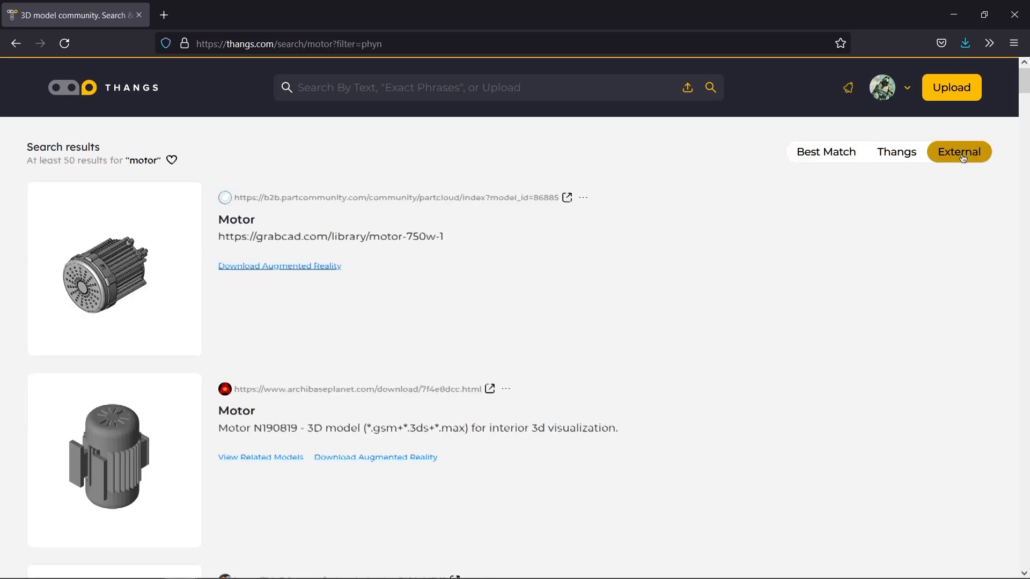
pyautogui.click(895, 152)
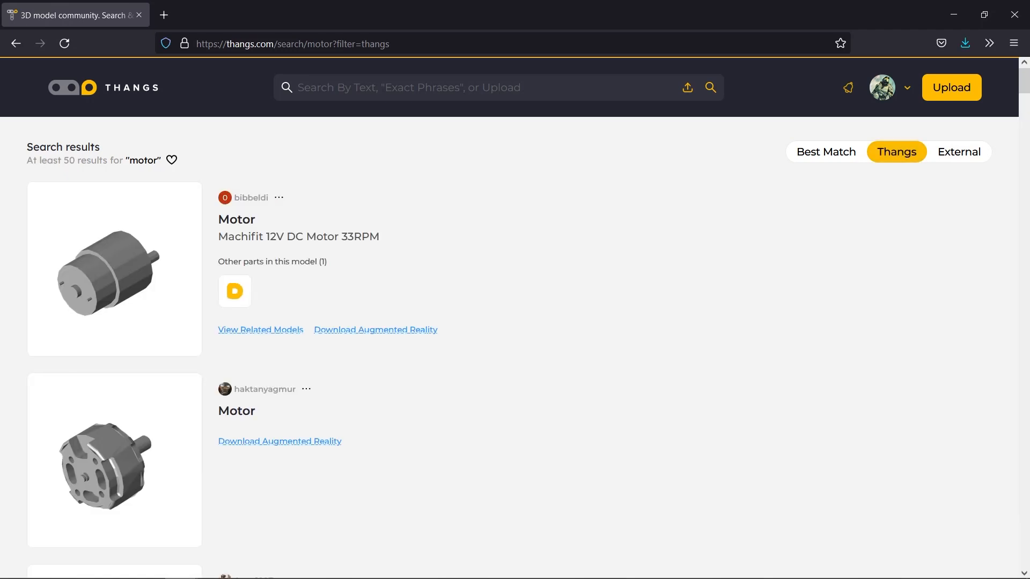
pyautogui.click(950, 88)
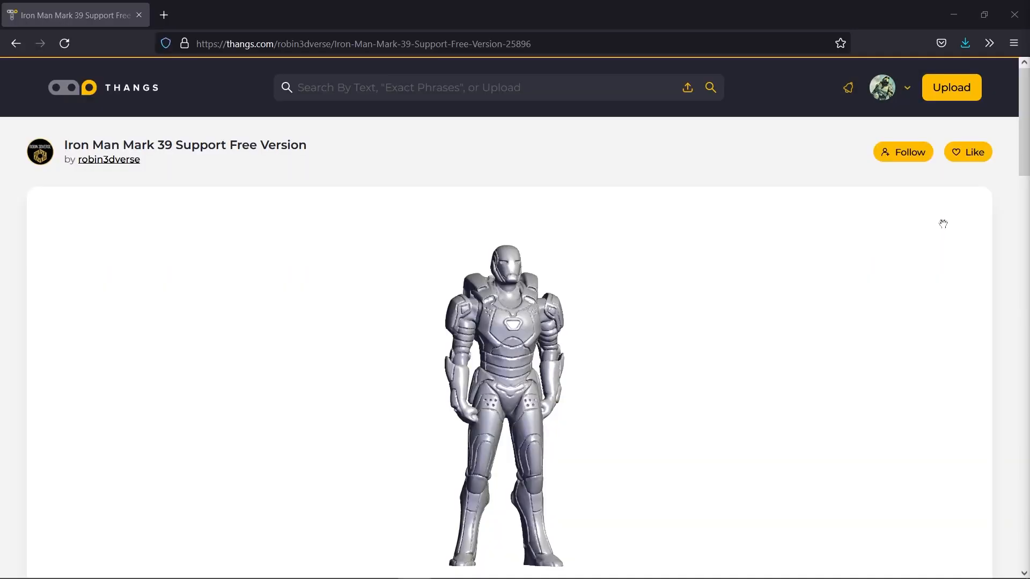
# Like the Iron Man Mark 39 Support Free Version model and scroll to its viewer tools.
pyautogui.click(966, 151)
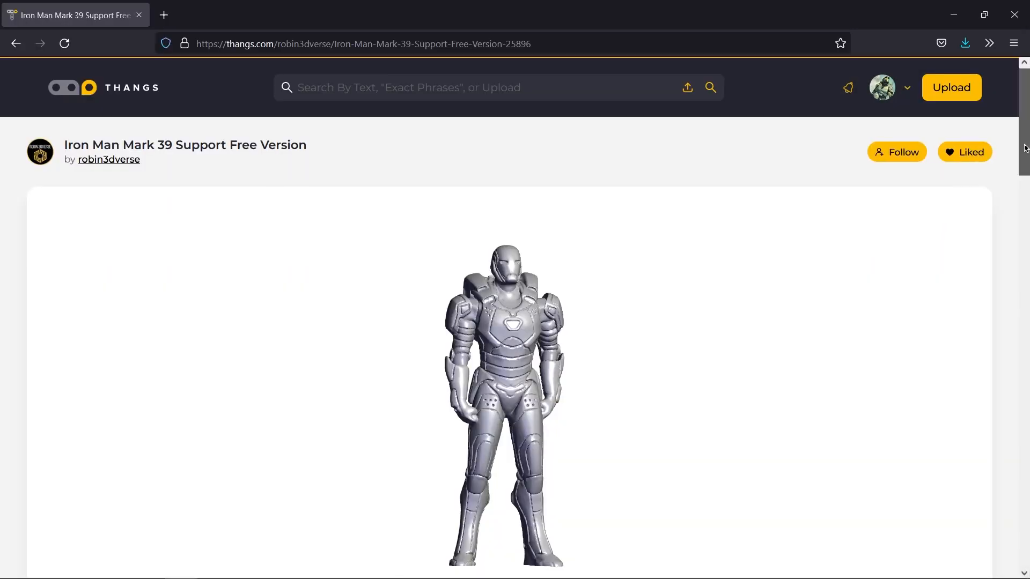
pyautogui.scroll(-3)
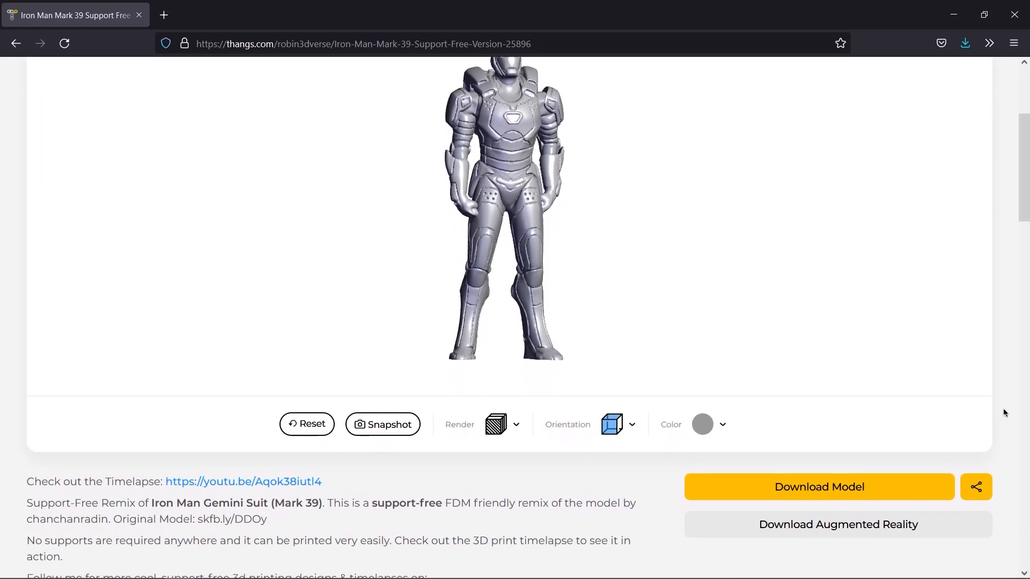
pyautogui.click(976, 486)
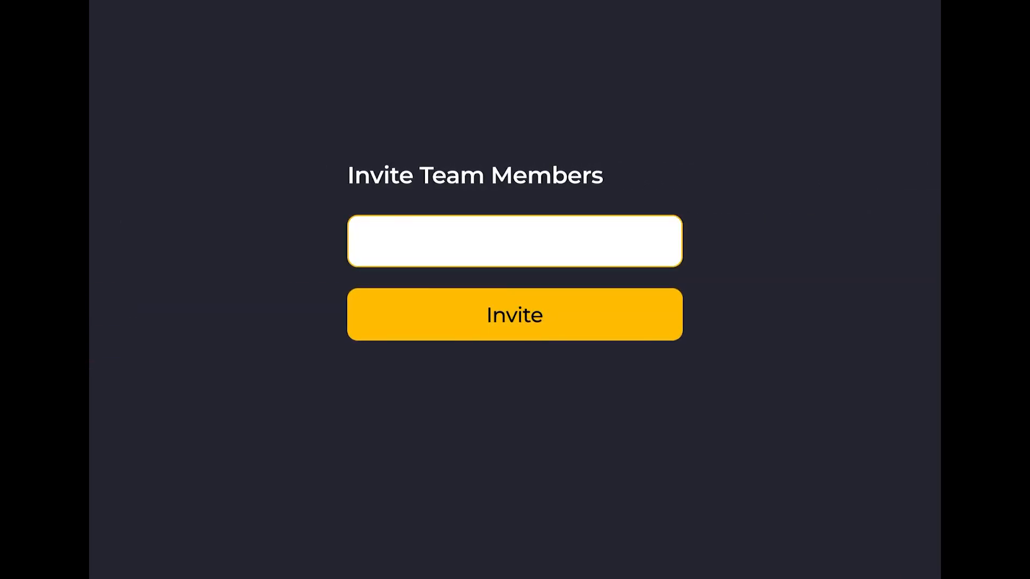
# Invite two team members: the 'Geor' suggestion and 'daniel' by email address.
pyautogui.write('Geor')
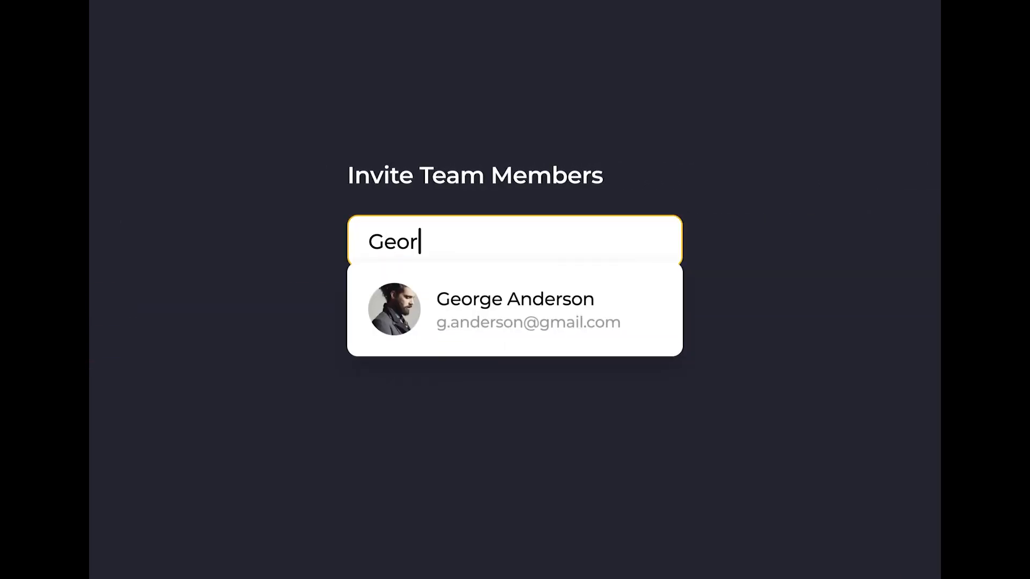
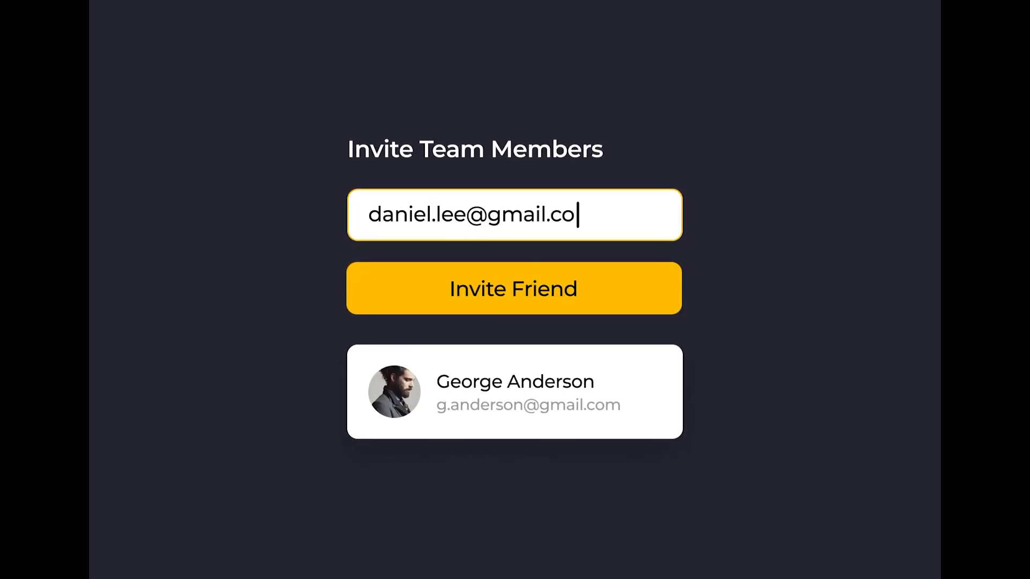
pyautogui.click(513, 288)
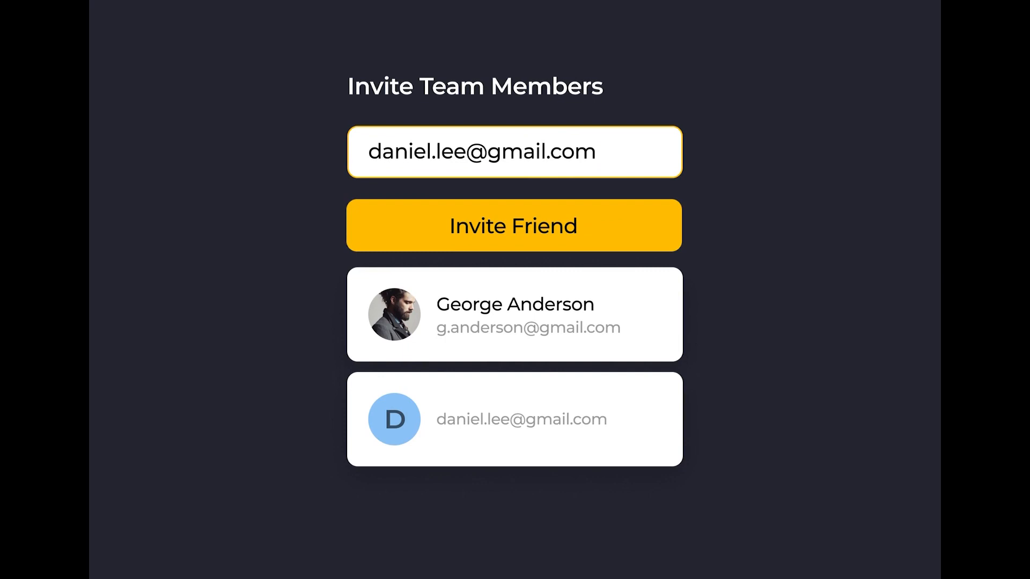
pyautogui.click(514, 225)
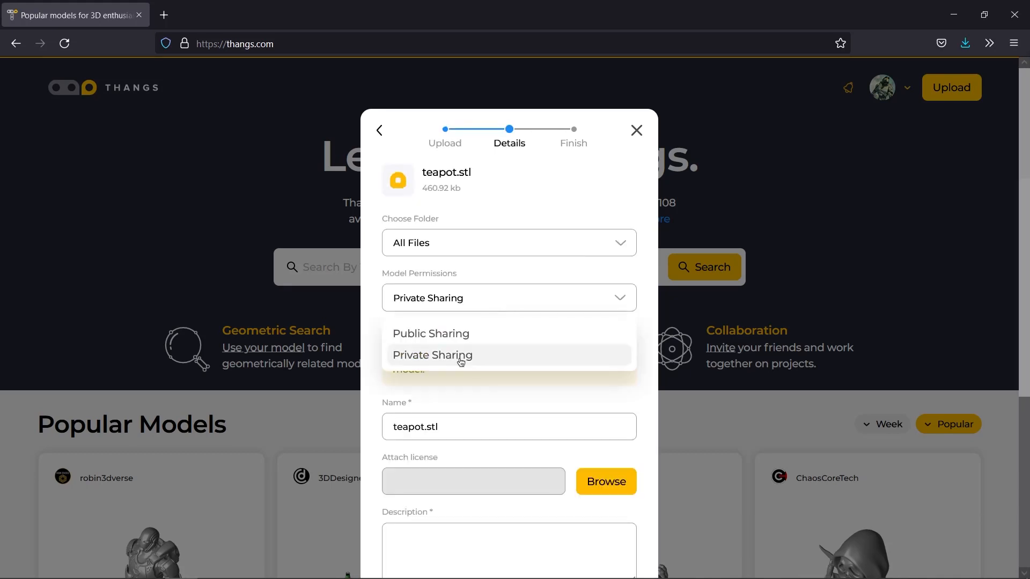
# Set the teapot.stl Model Permissions to Private Sharing.
pyautogui.click(431, 354)
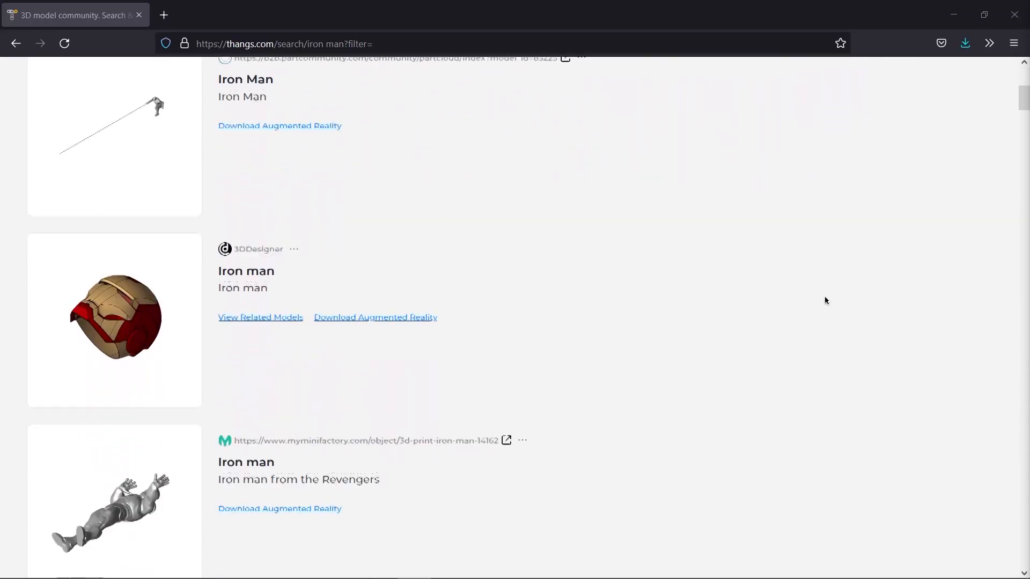
pyautogui.scroll(-3)
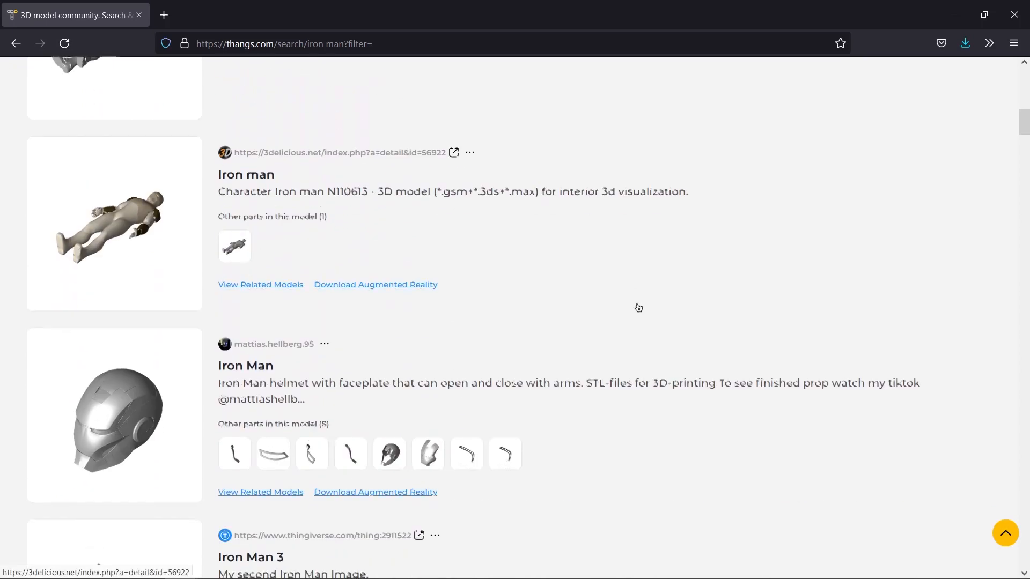
pyautogui.scroll(-3)
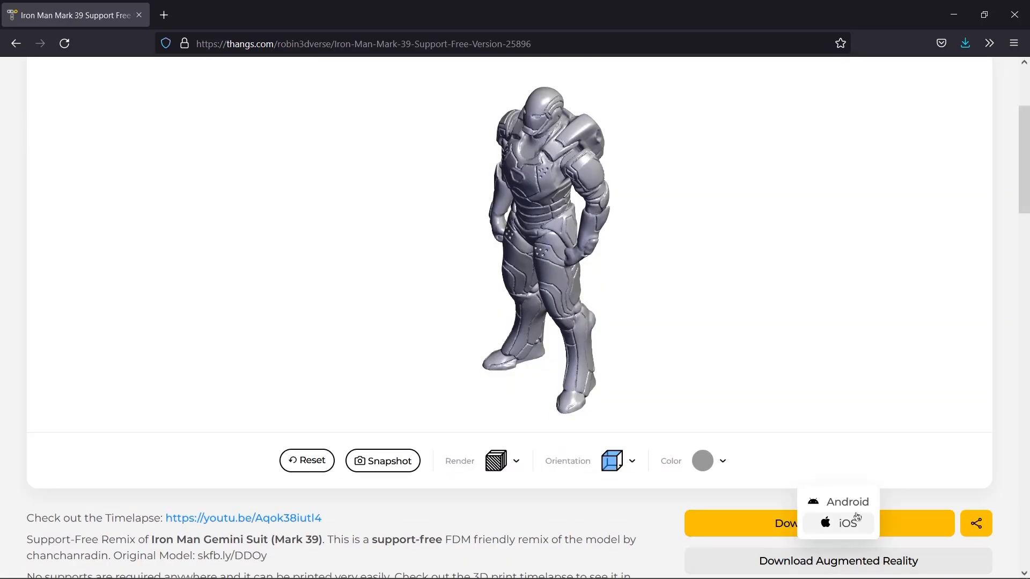
# Download the Iron Man Mark 39 augmented reality file for iOS and open it.
pyautogui.click(846, 523)
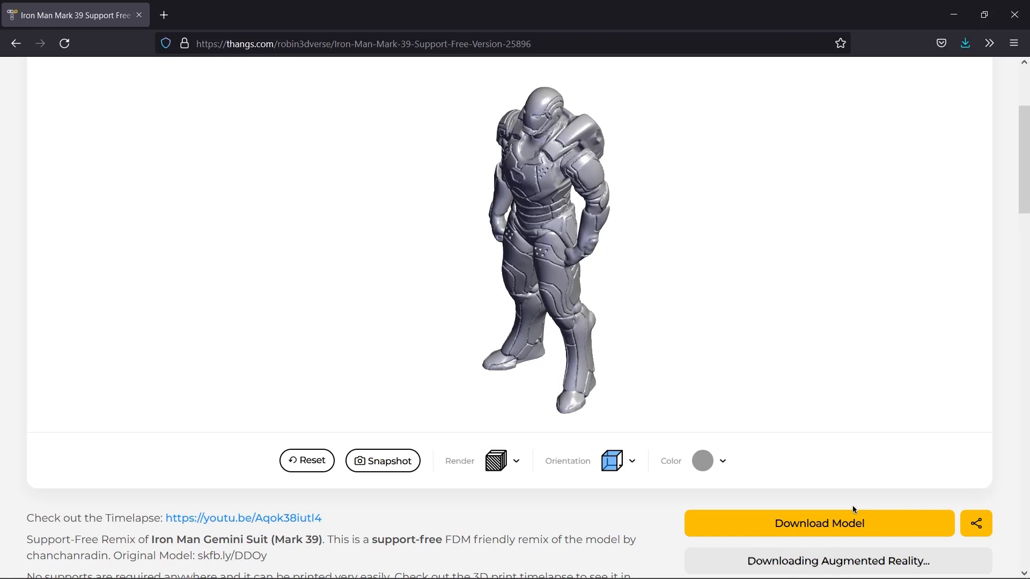
pyautogui.click(817, 523)
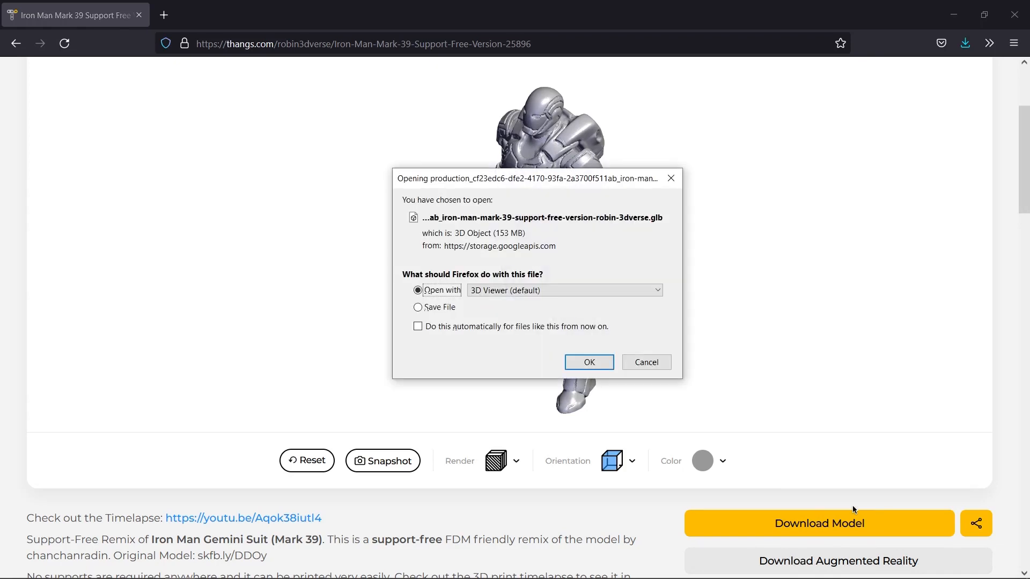
pyautogui.click(588, 362)
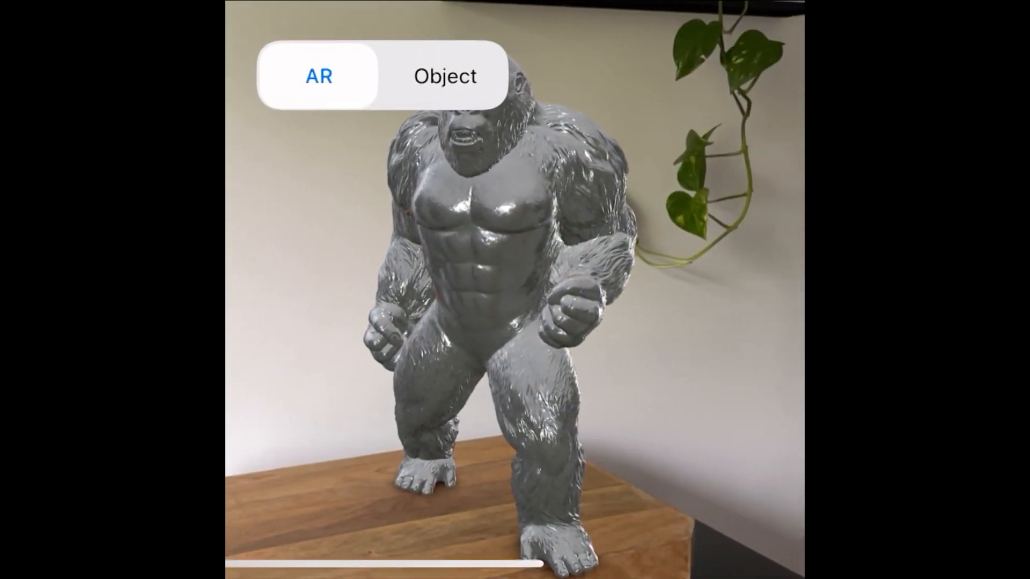
# Switch the gorilla AR Quick Look preview from AR placement to Object view.
pyautogui.click(444, 75)
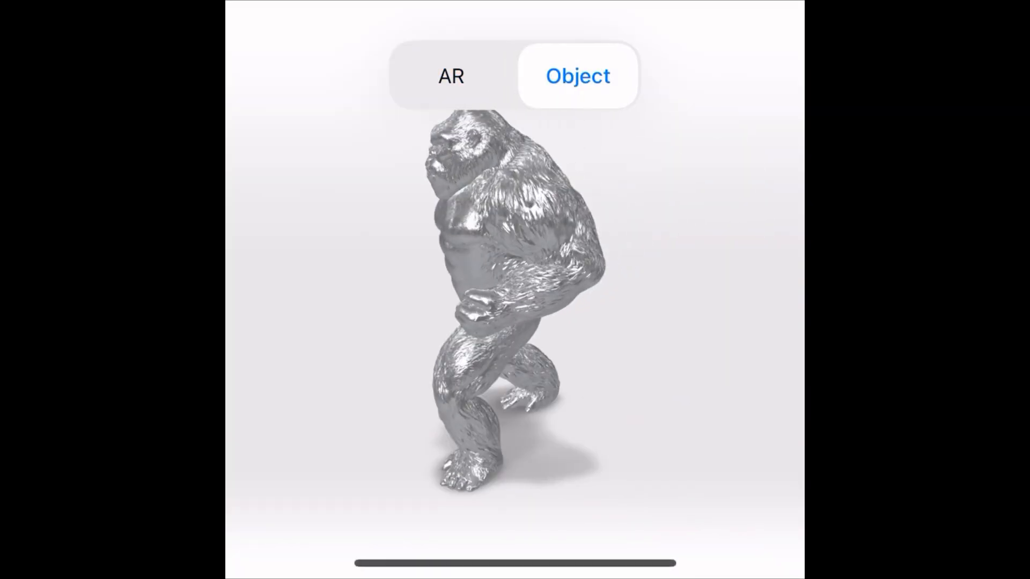
pyautogui.click(451, 76)
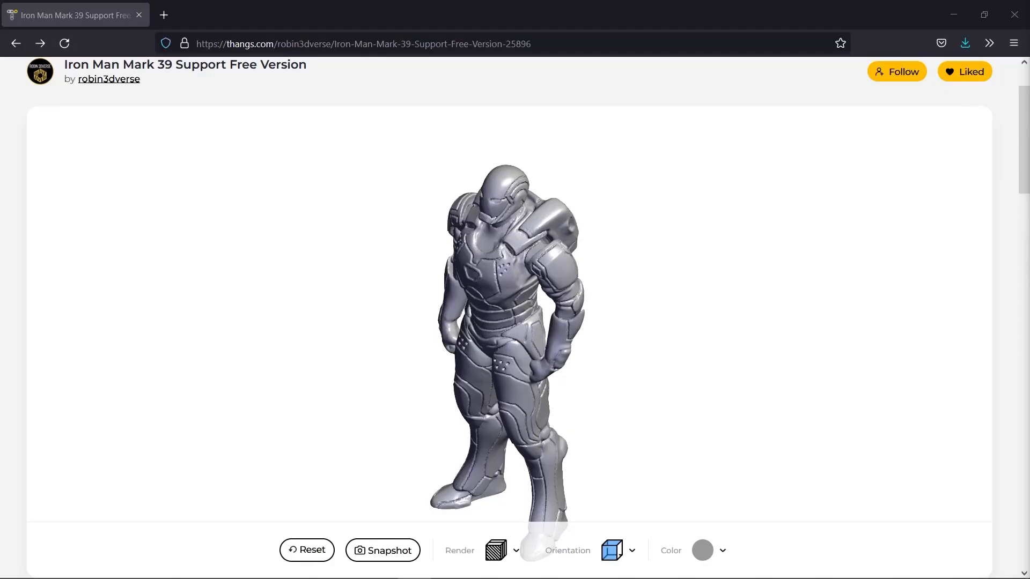
# Browse the Iron Man viewer's render modes and snap it to the TopRightFront orientation.
pyautogui.click(516, 550)
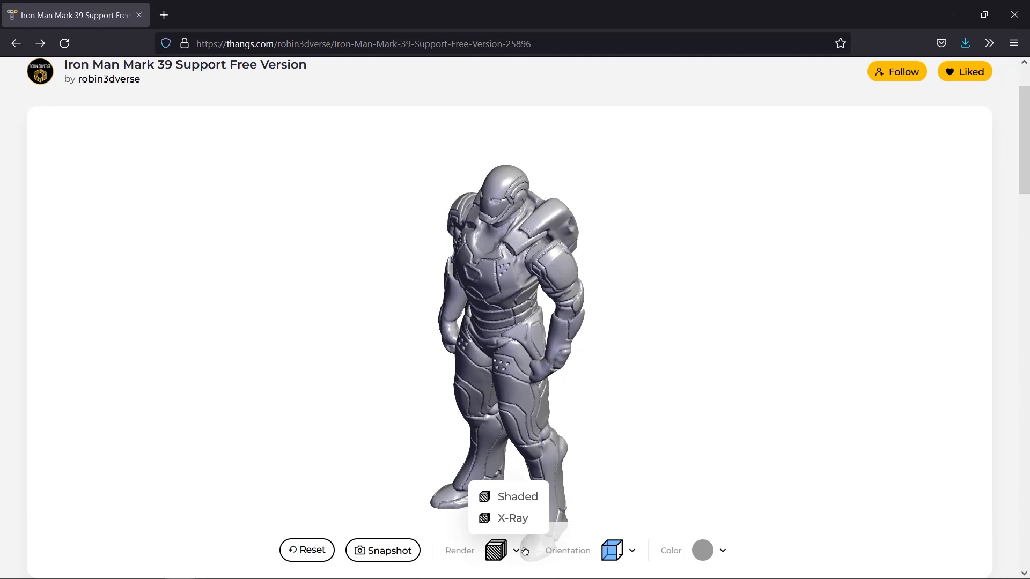
pyautogui.click(512, 518)
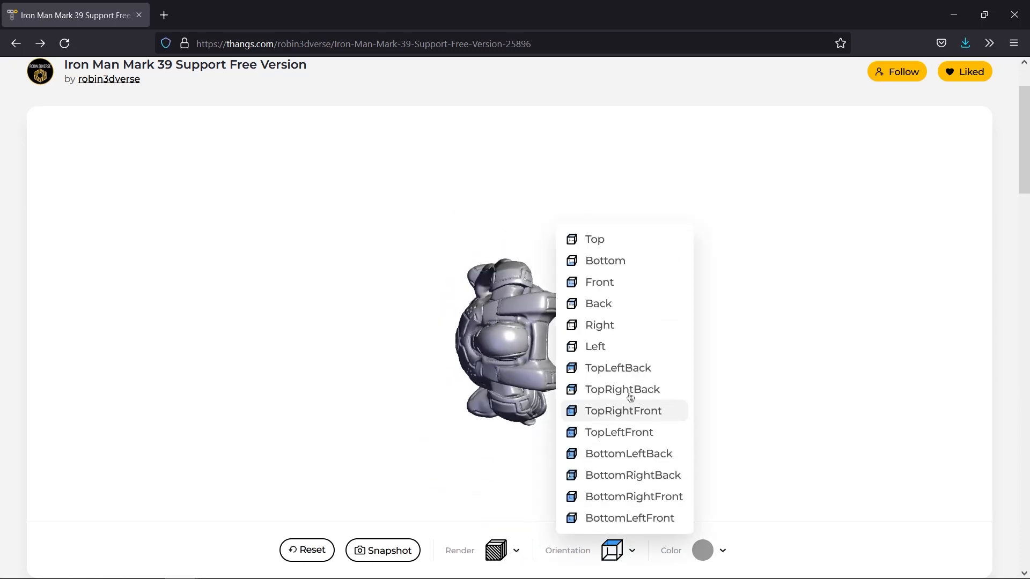
pyautogui.click(622, 410)
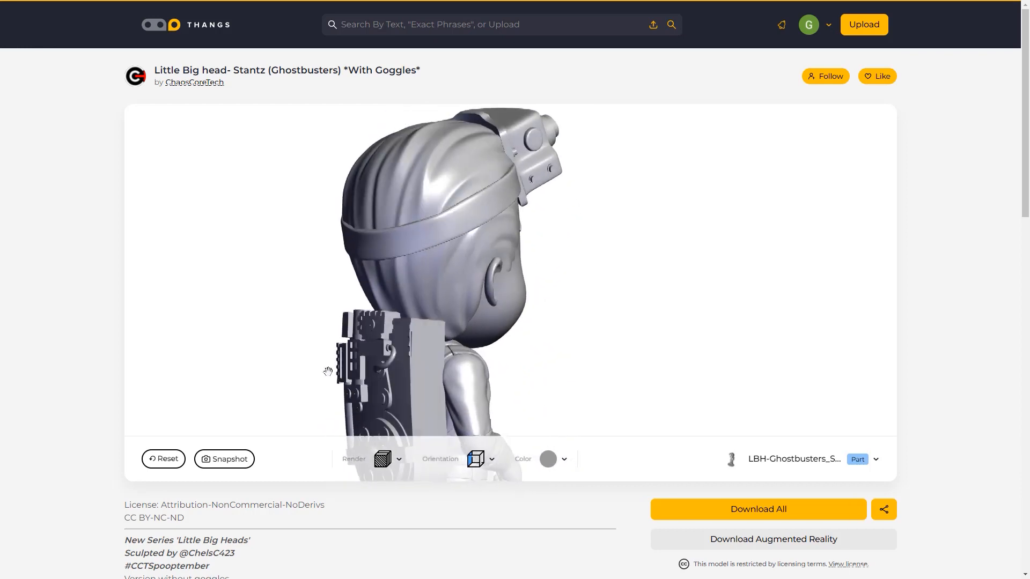
# Orbit the Stantz Little Big head model from its back to show its goggles and face.
pyautogui.moveTo(328, 374); pyautogui.dragTo(676, 415)
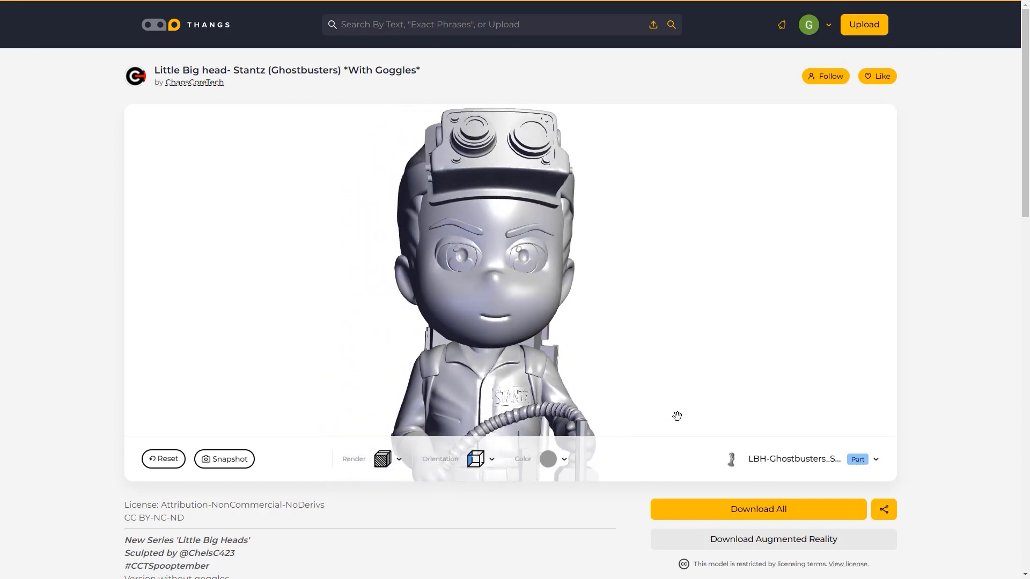